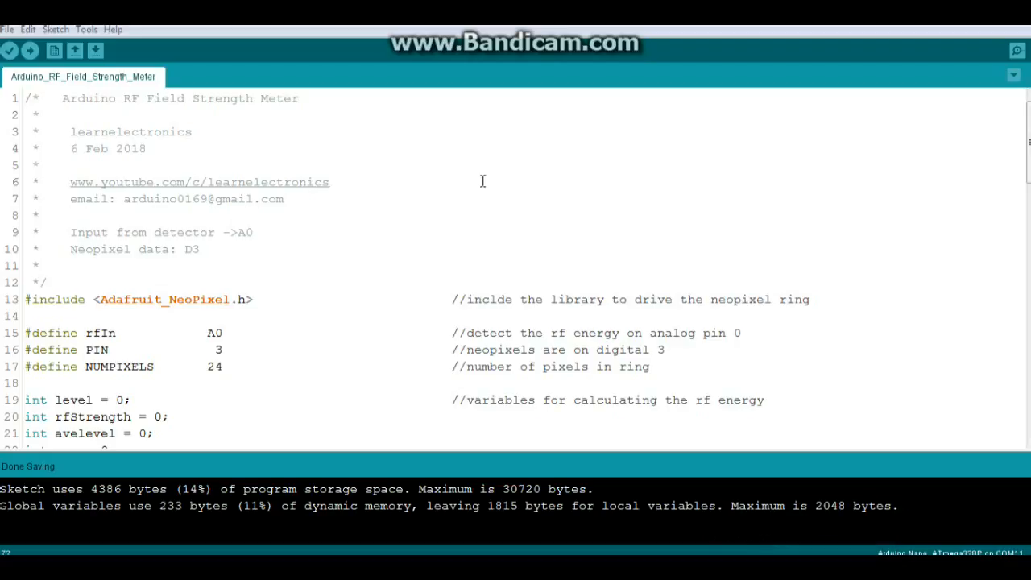
mouse_move(374, 158)
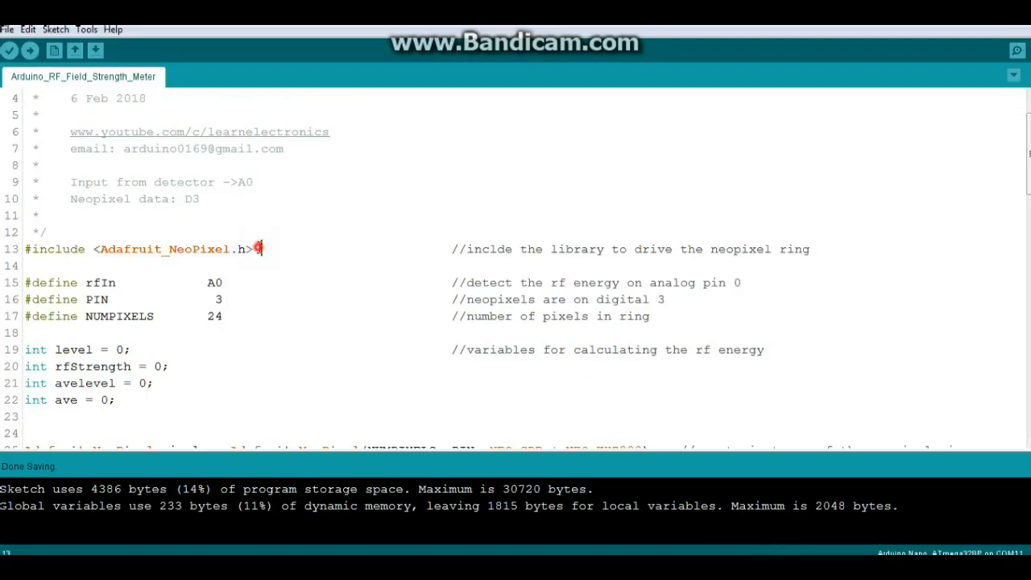
double_click(171, 248)
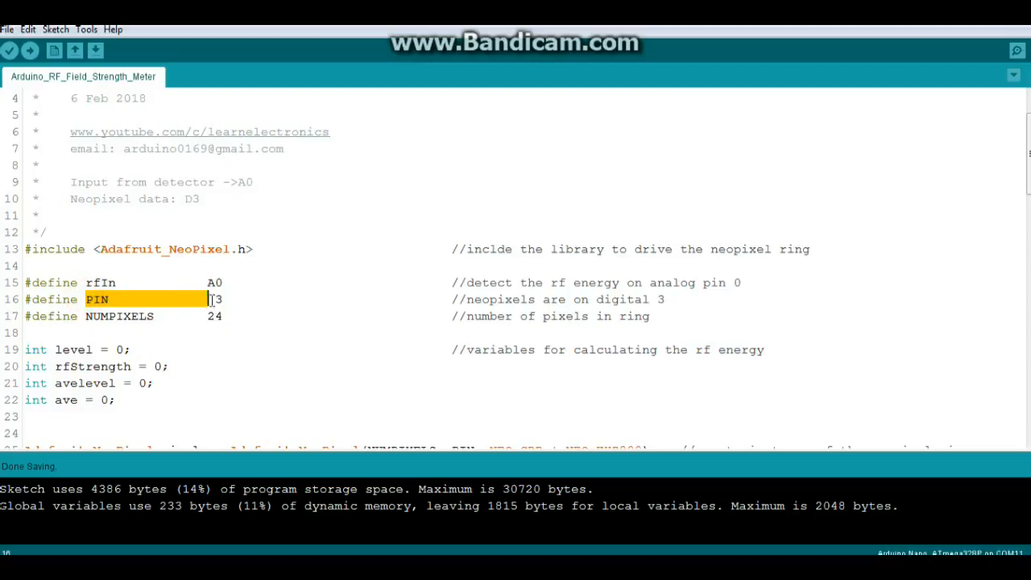
left_click(87, 314)
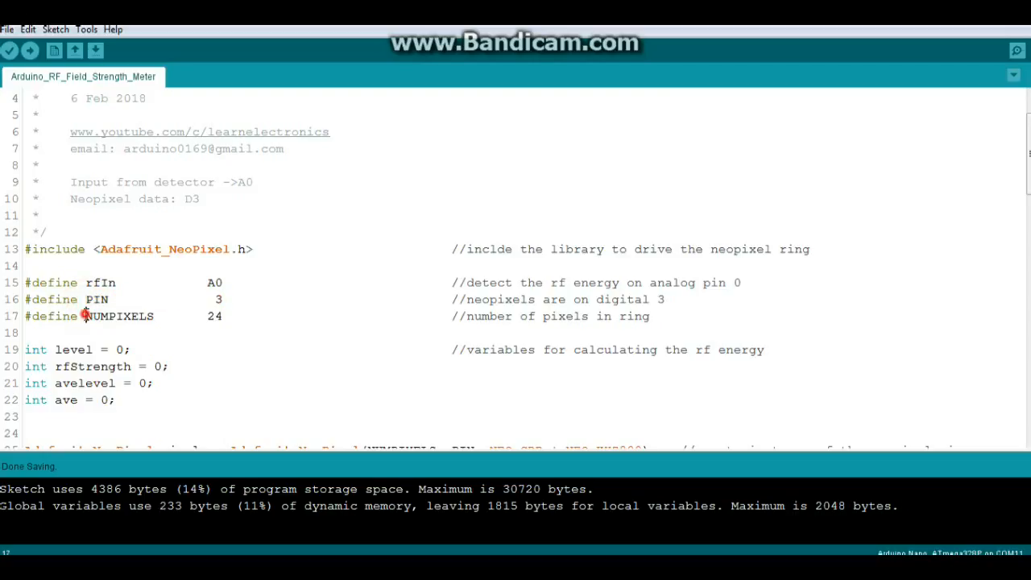
double_click(119, 316)
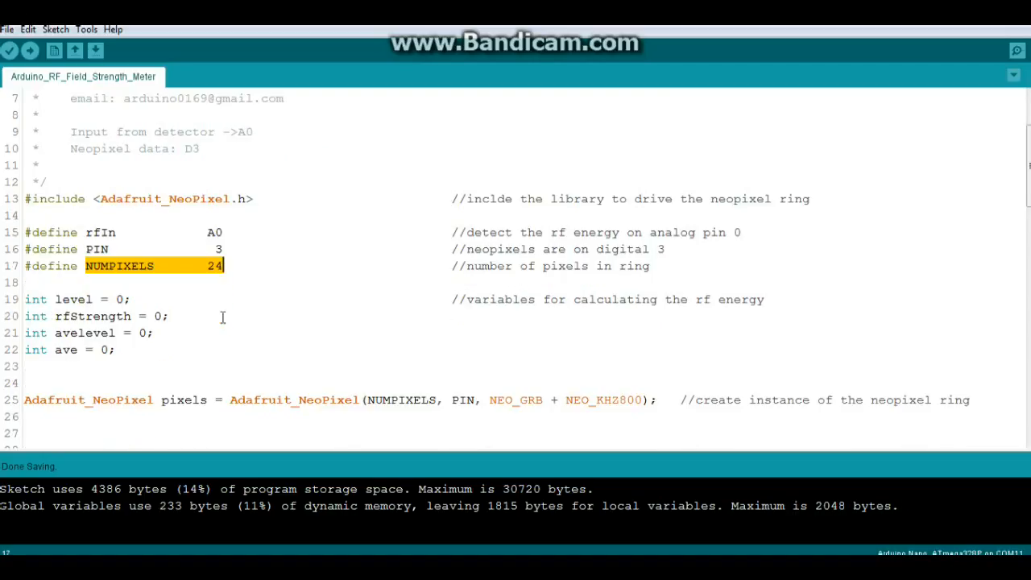
scroll("down", 3)
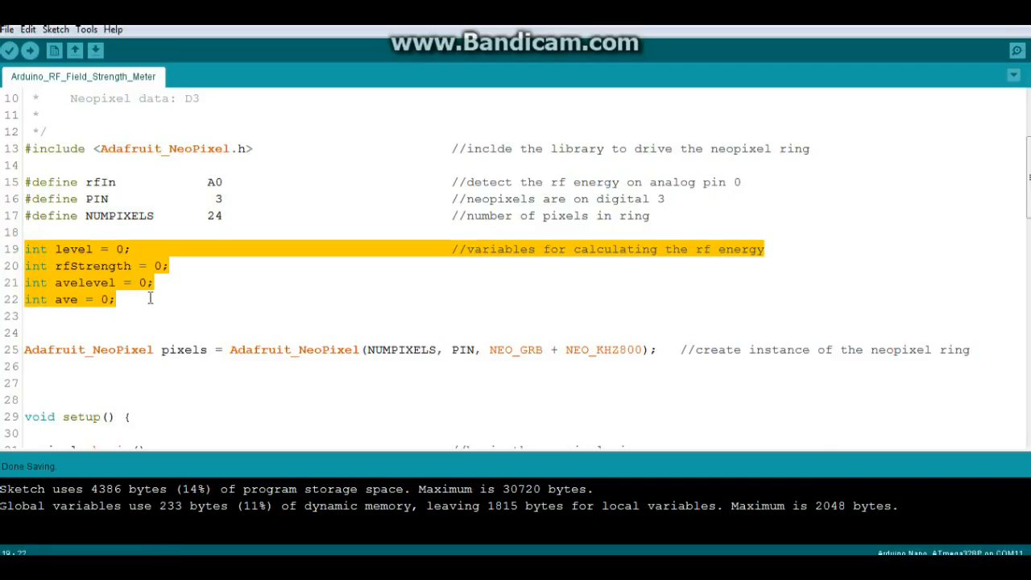
scroll("down", 3)
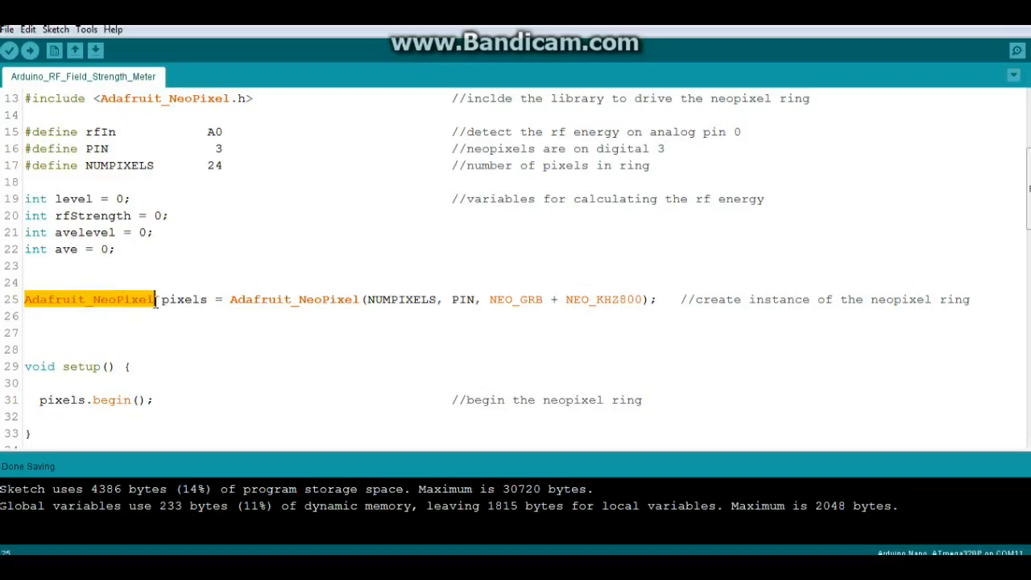
double_click(184, 298)
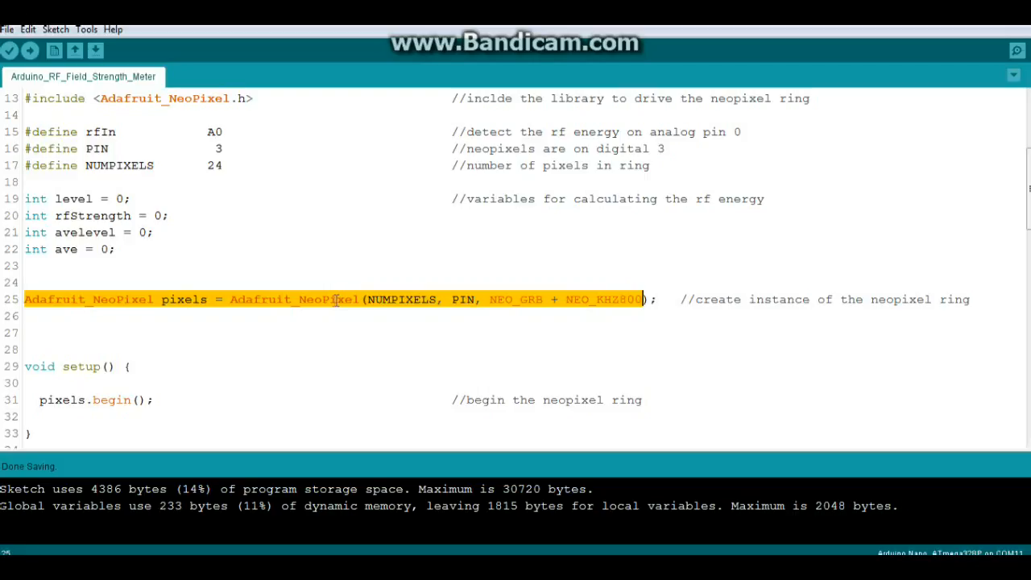
scroll("down", 3)
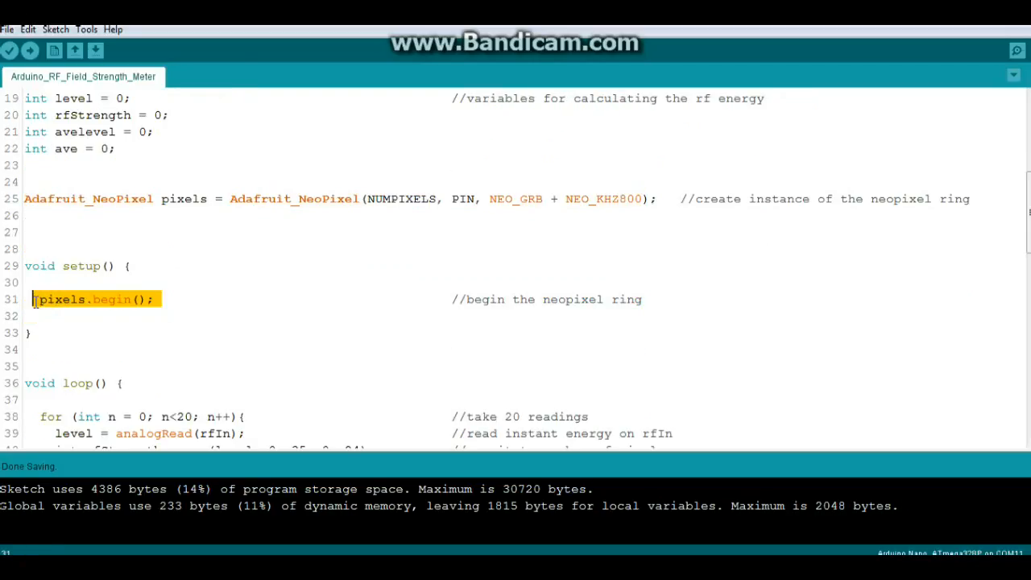
scroll("down", 3)
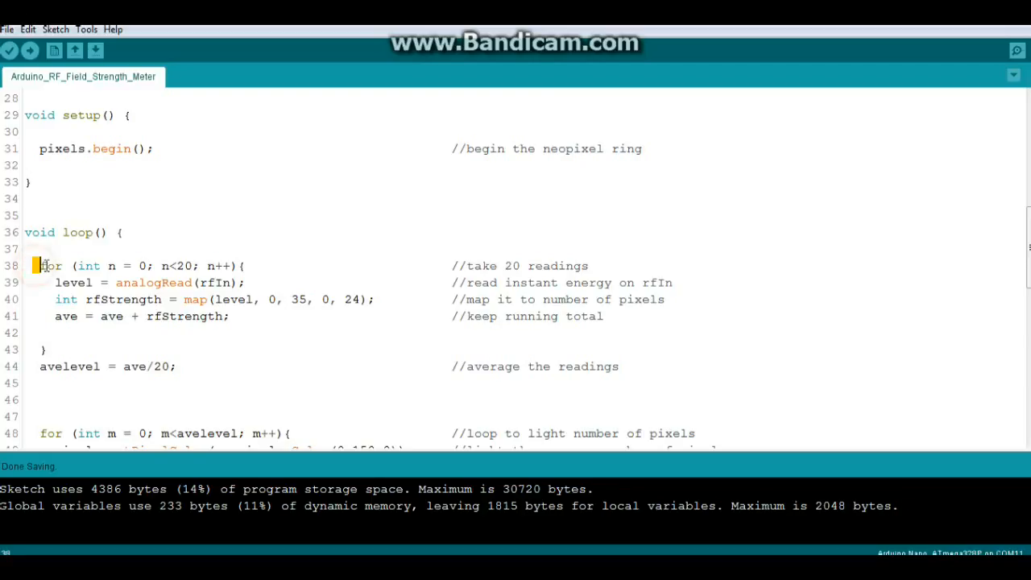
left_click_drag(35, 266, 158, 266)
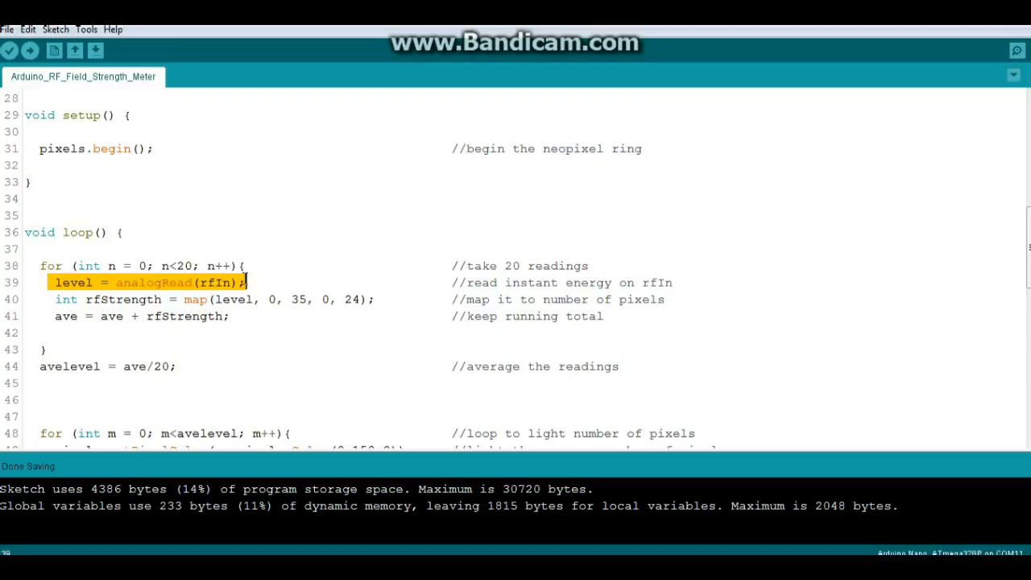
left_click(54, 298)
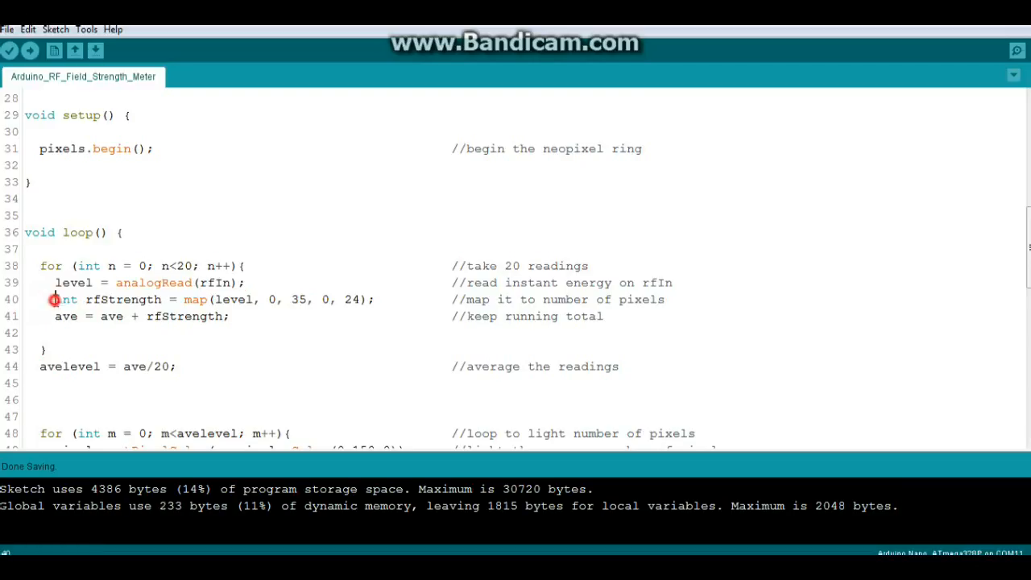
triple_click(201, 298)
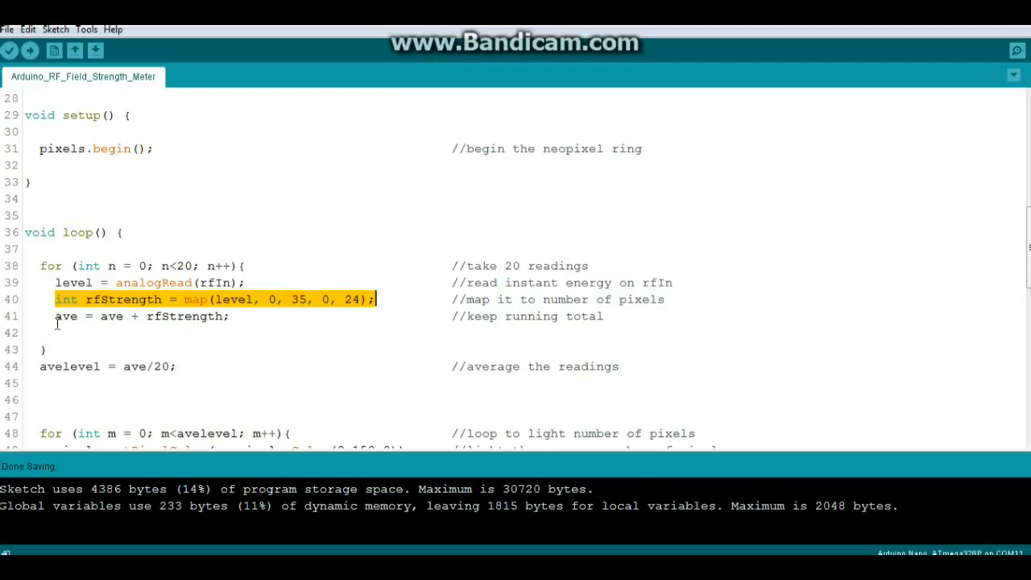
mouse_move(55, 316)
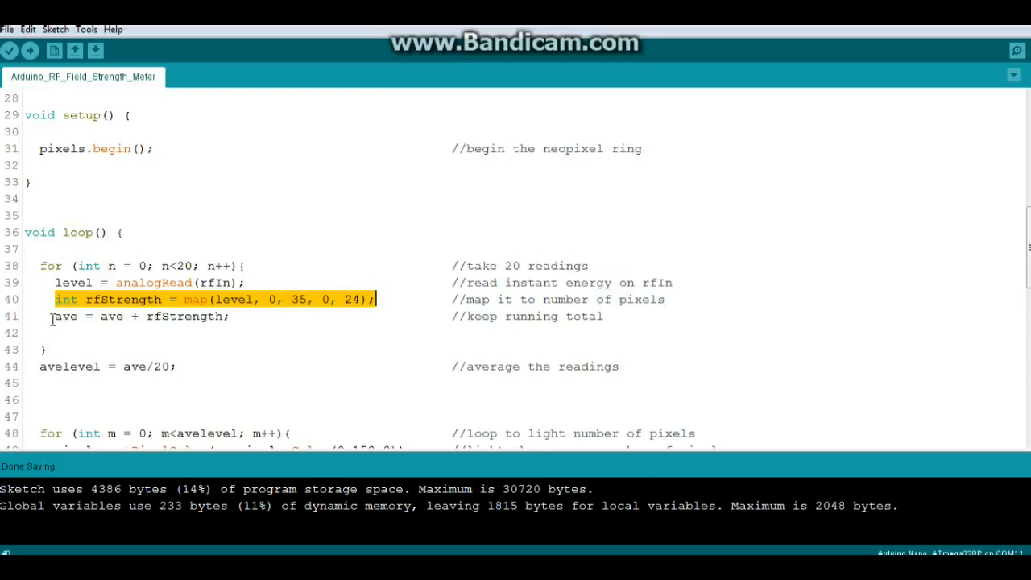
left_click(137, 316)
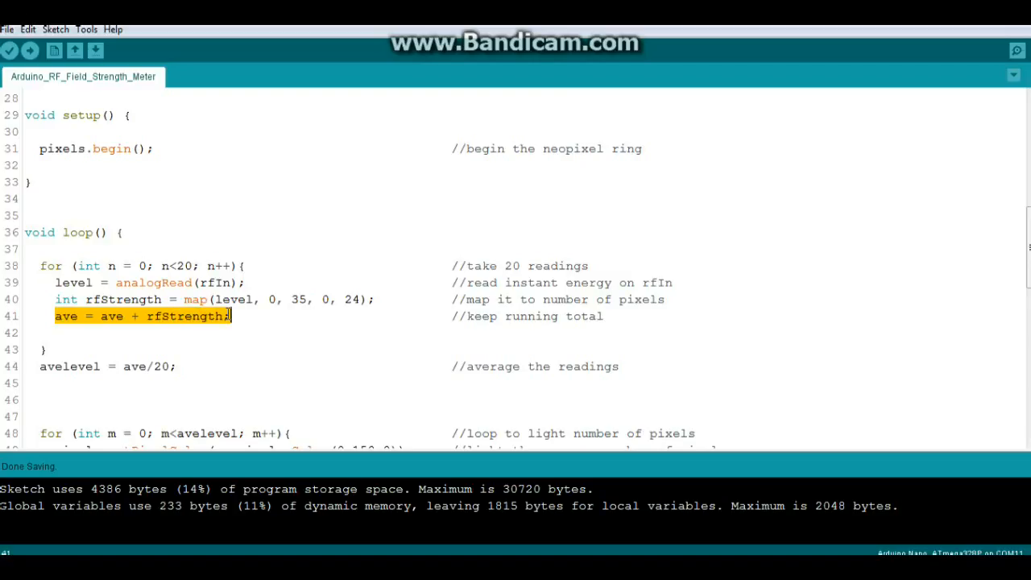
scroll("down", 3)
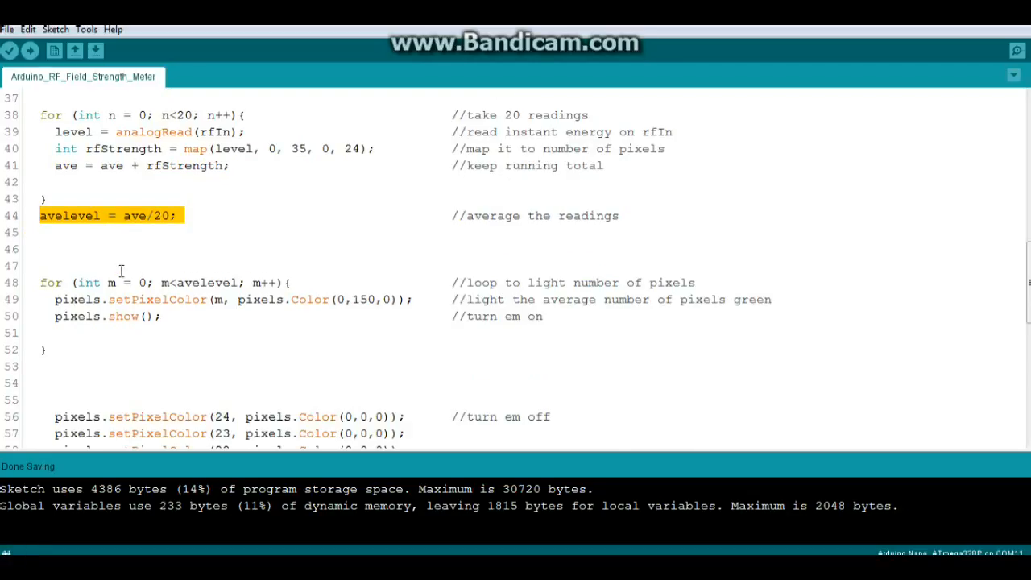
scroll("down", 3)
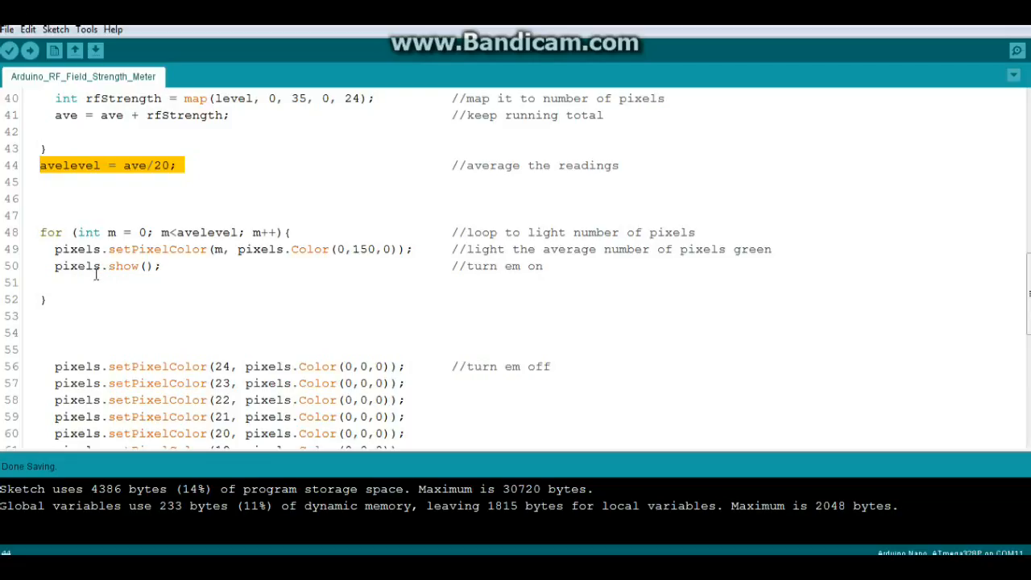
mouse_move(61, 245)
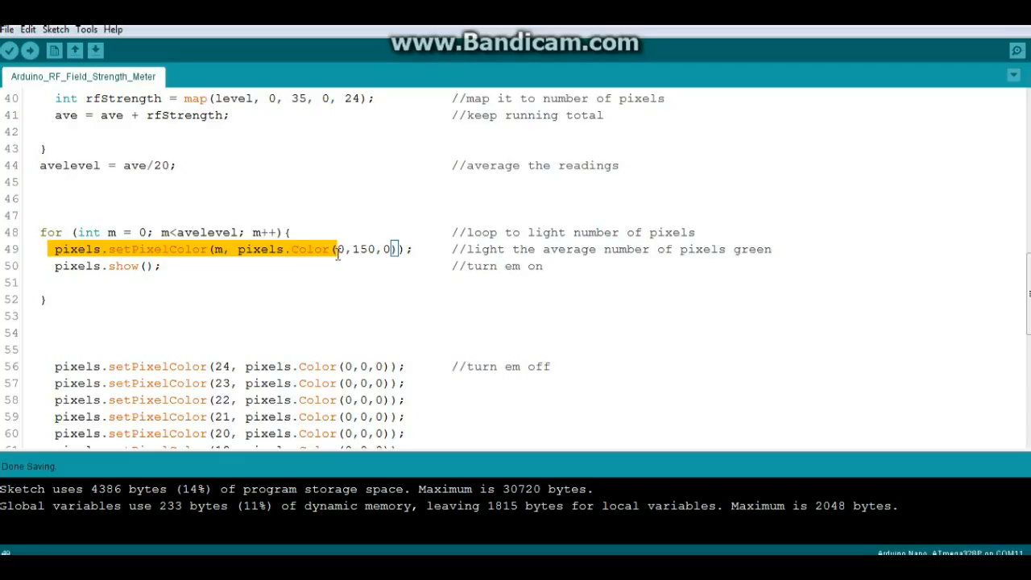
left_click(340, 248)
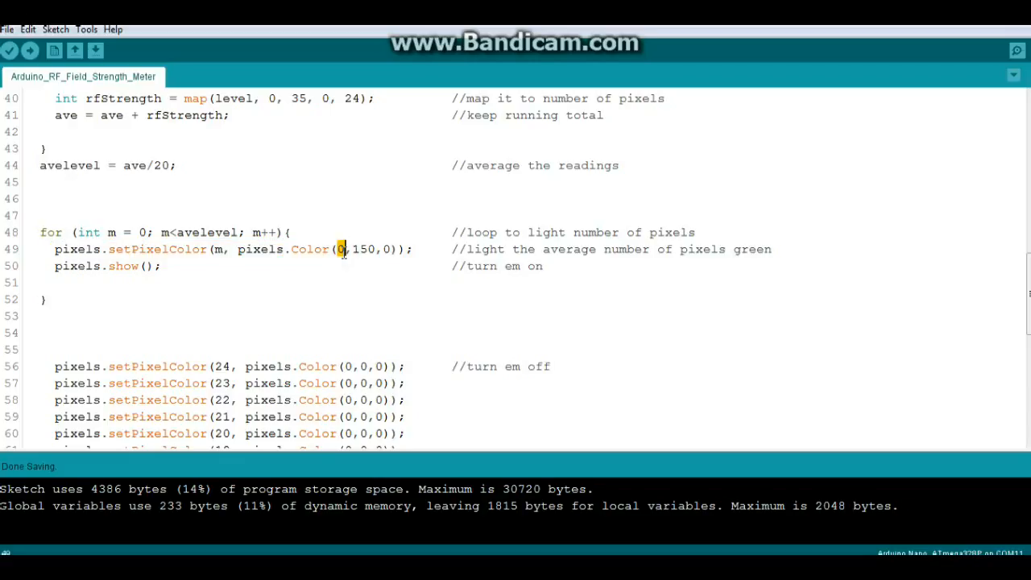
double_click(364, 248)
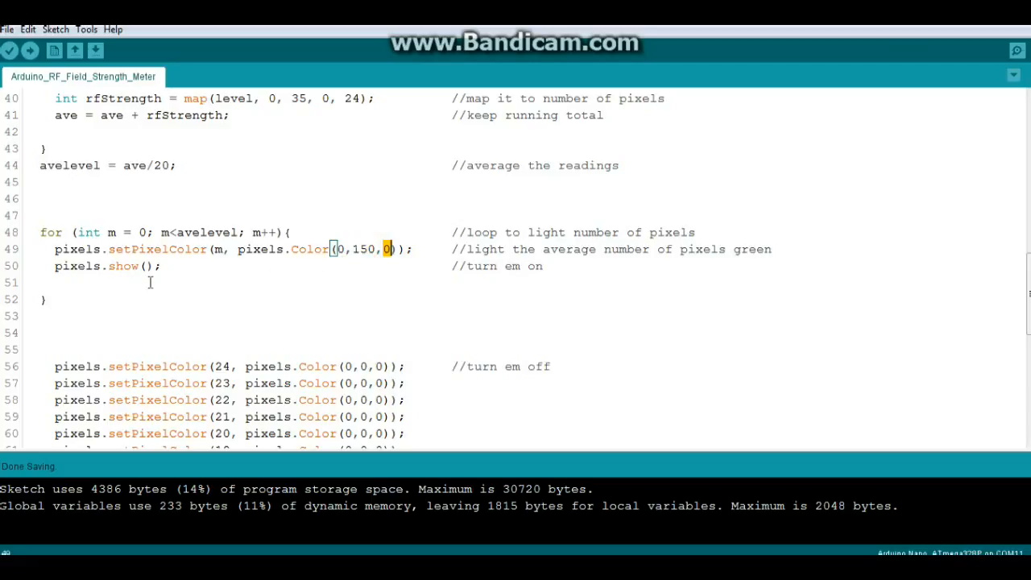
left_click(164, 266)
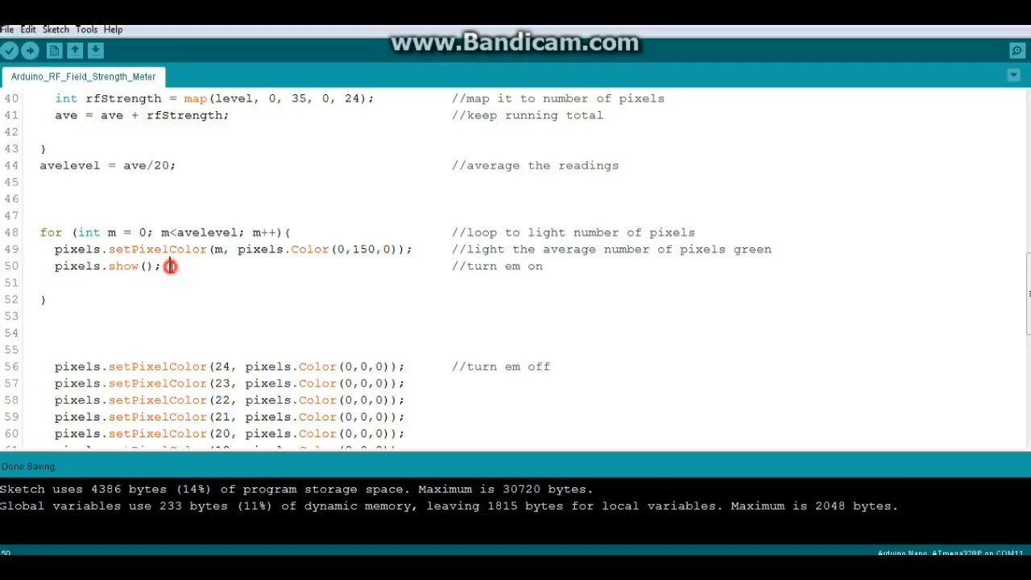
double_click(122, 266)
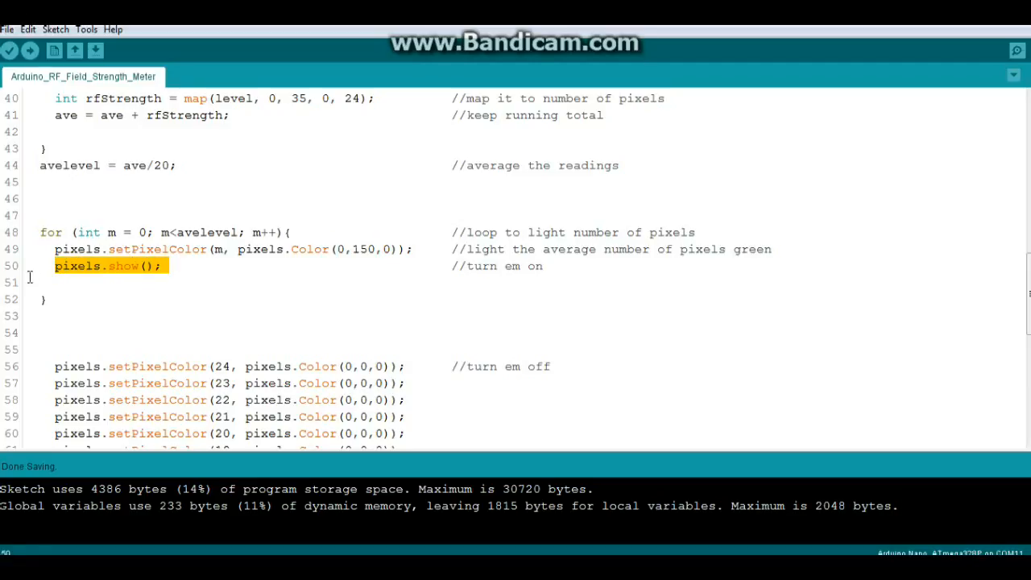
scroll("down", 3)
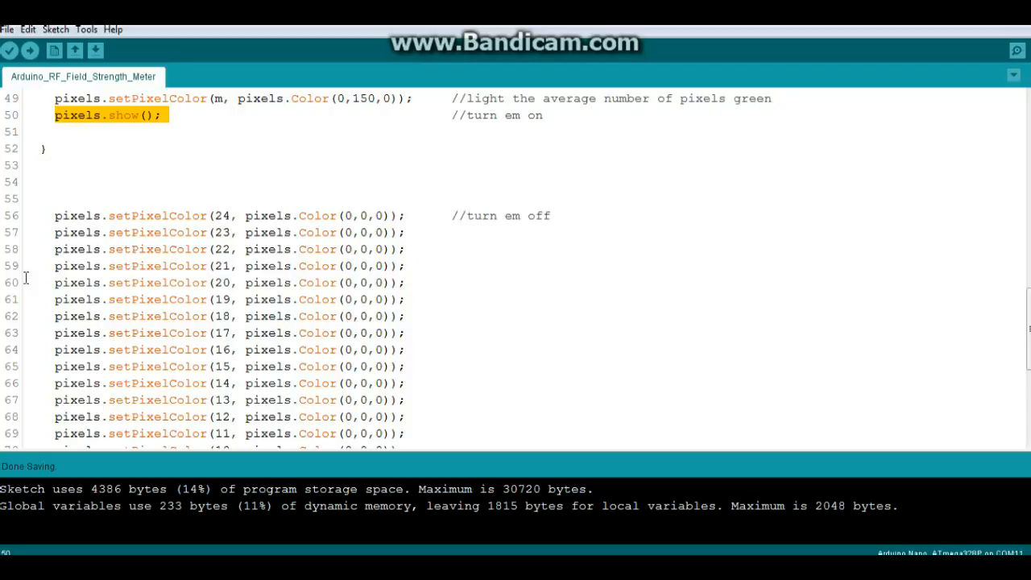
scroll("down", 3)
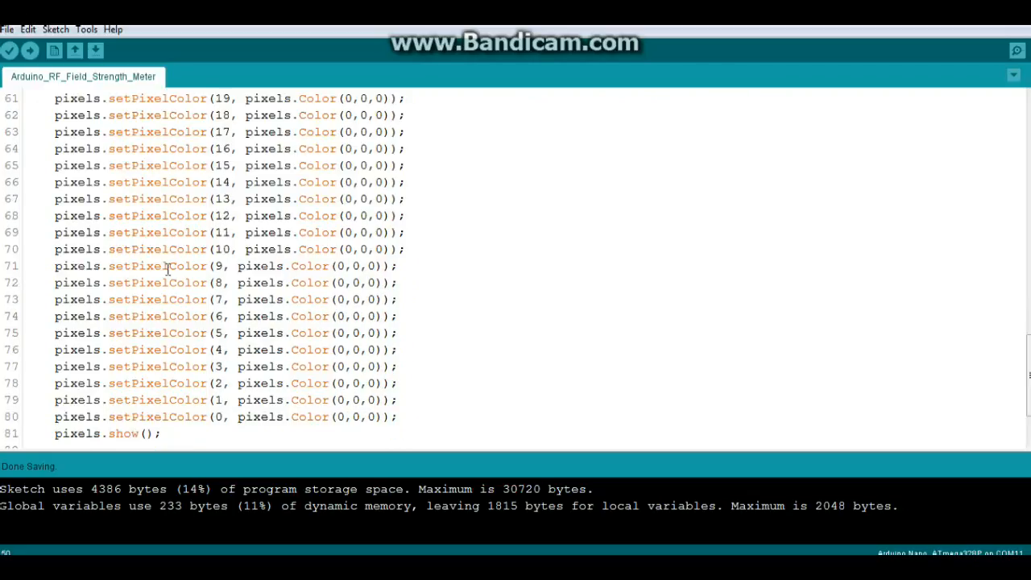
scroll("down", 3)
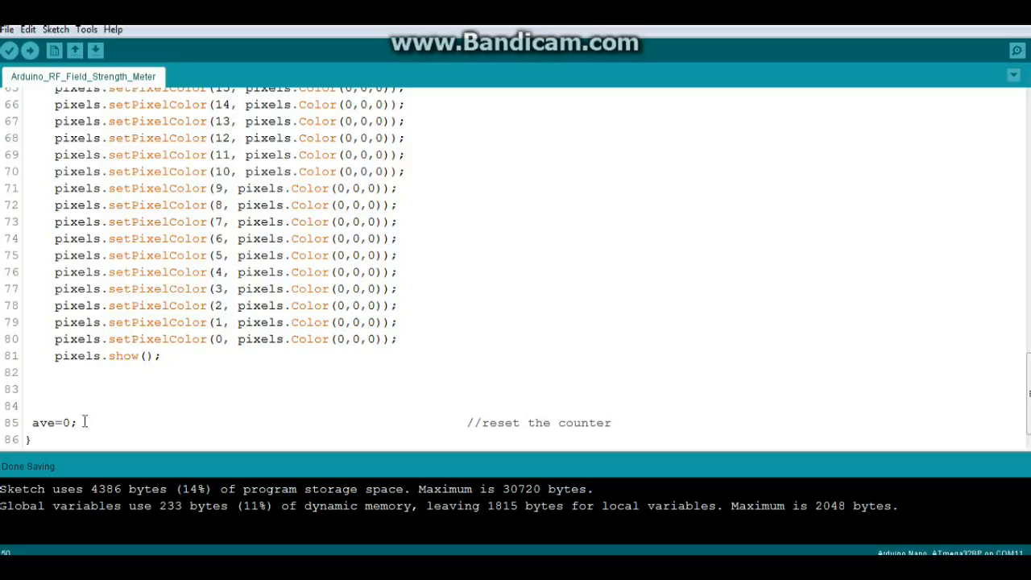
double_click(51, 422)
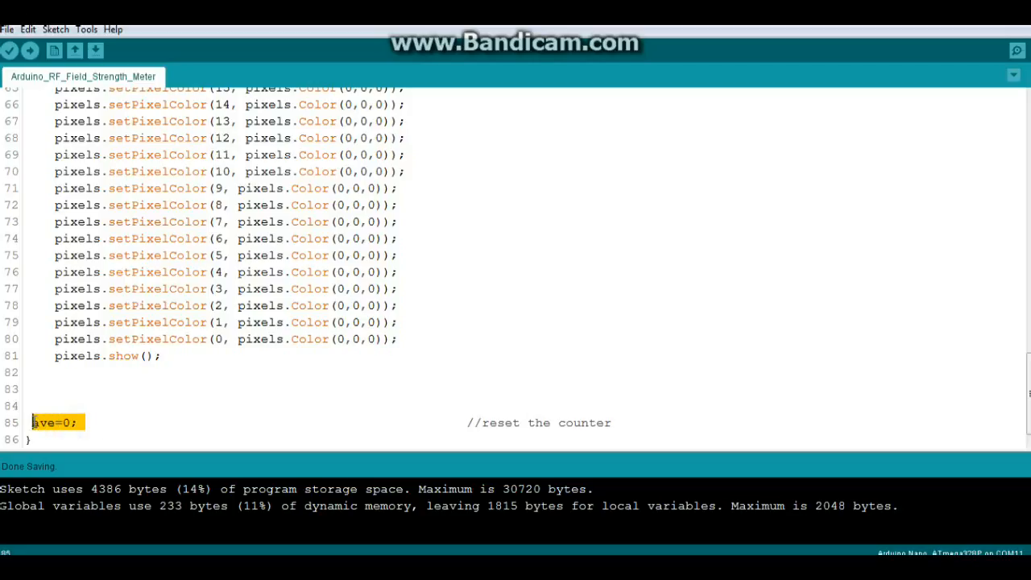
scroll("up", 3)
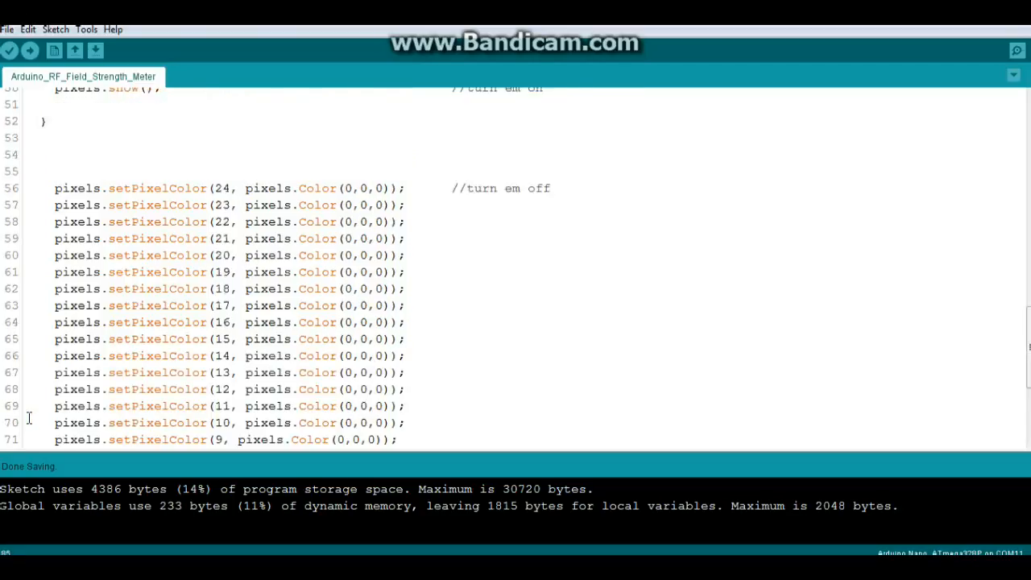
scroll("up", 3)
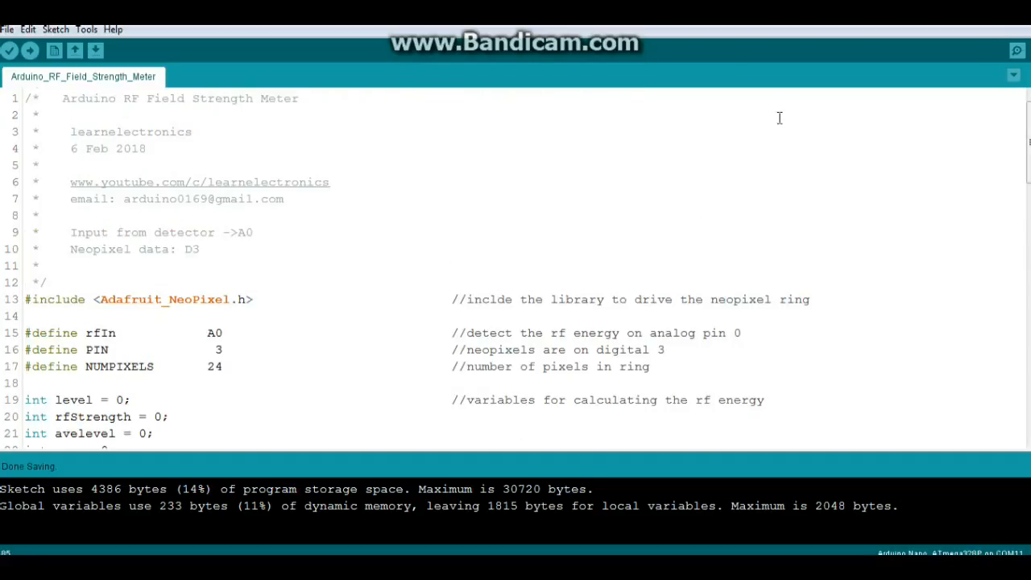